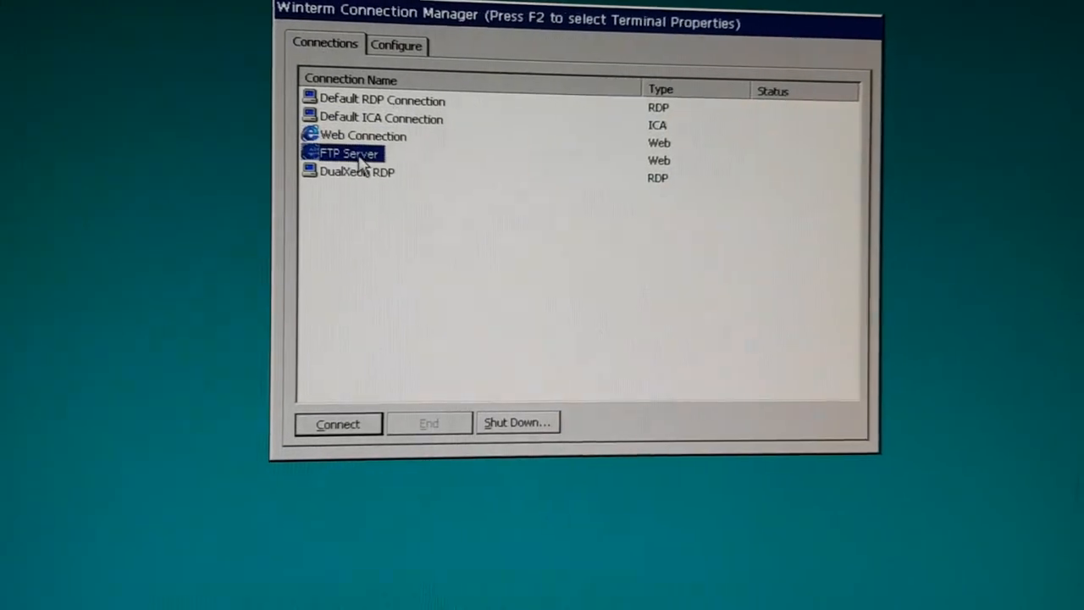
Select DualXeon RDP in the Configure list and decline deleting it.
left_click(395, 45)
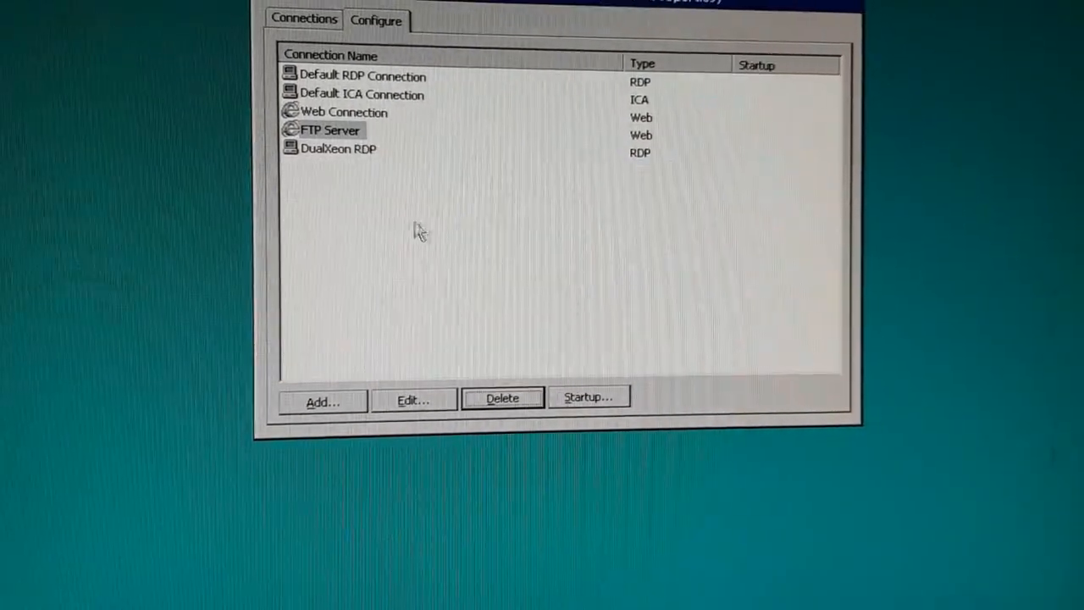
left_click(502, 397)
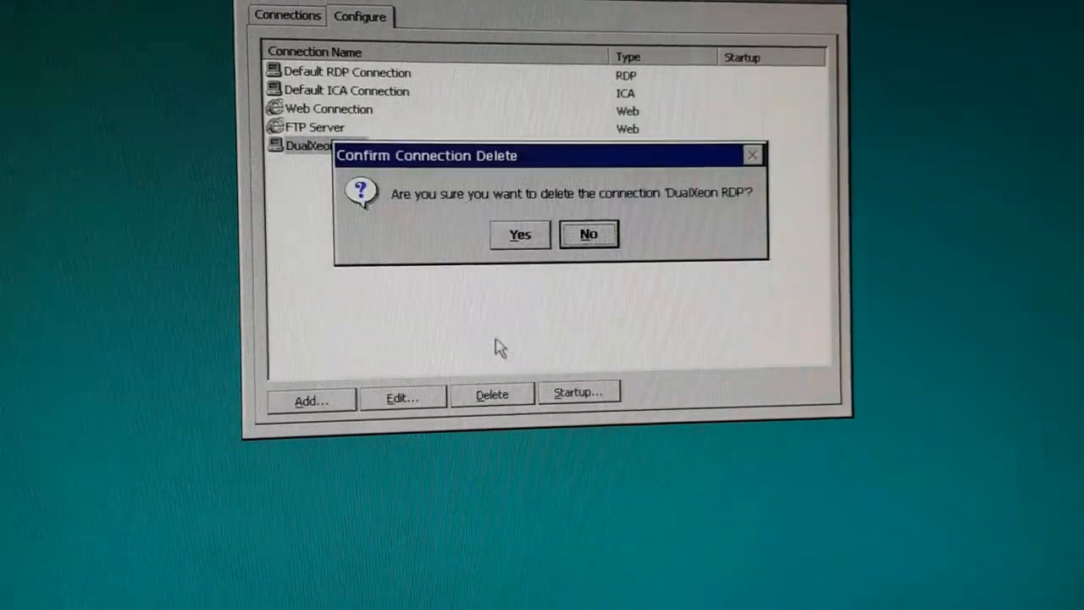
left_click(587, 235)
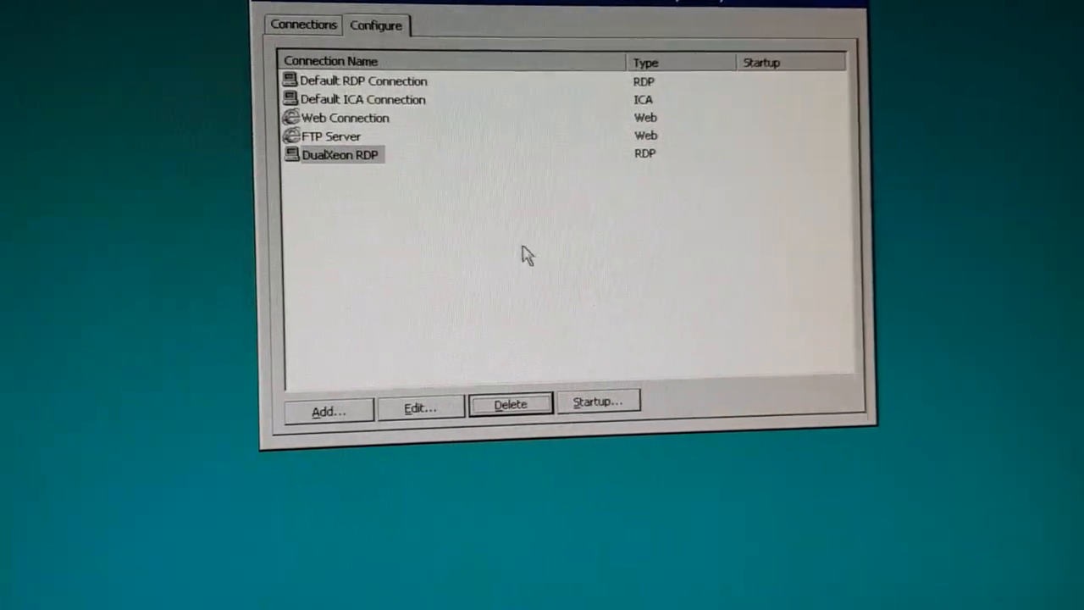
left_click(304, 24)
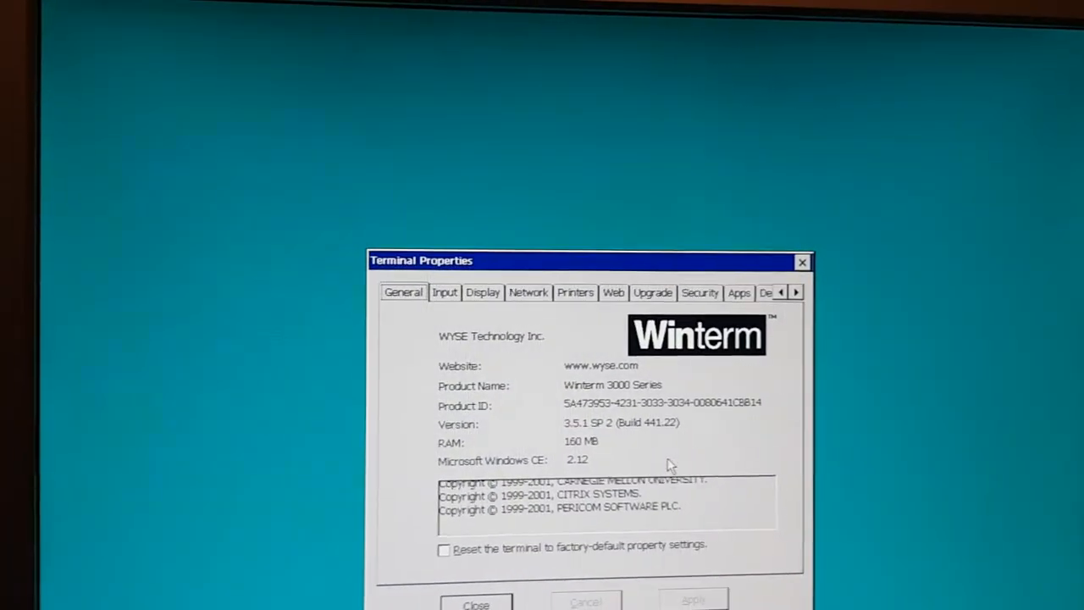
Review Input and Display tabs, cancelling Mouse Properties and keeping 65536 colors, ending on Network.
left_click(444, 292)
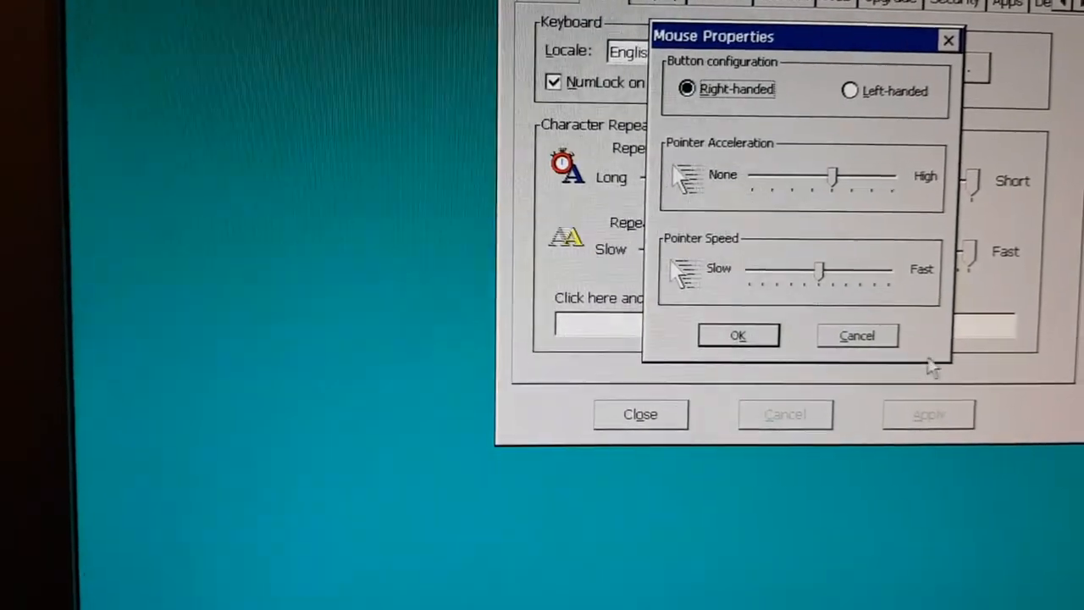
left_click(856, 334)
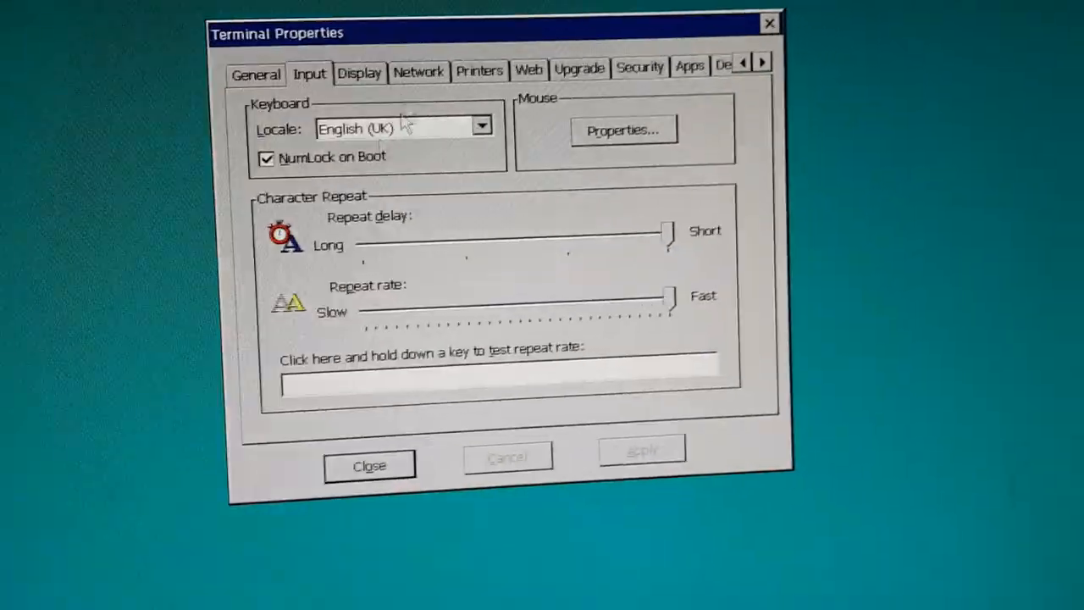
left_click(359, 72)
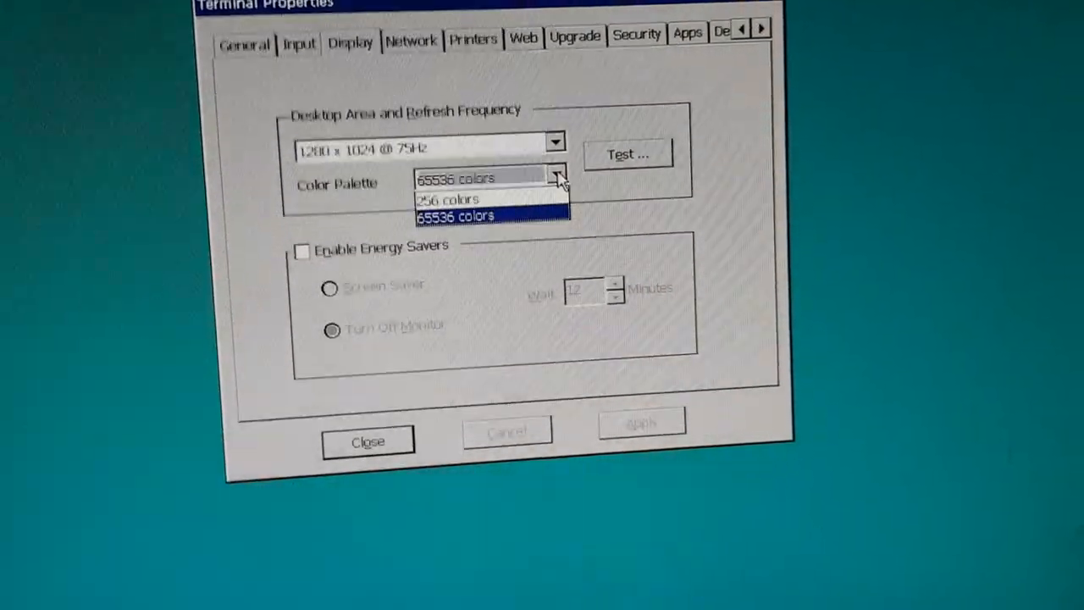
left_click(455, 216)
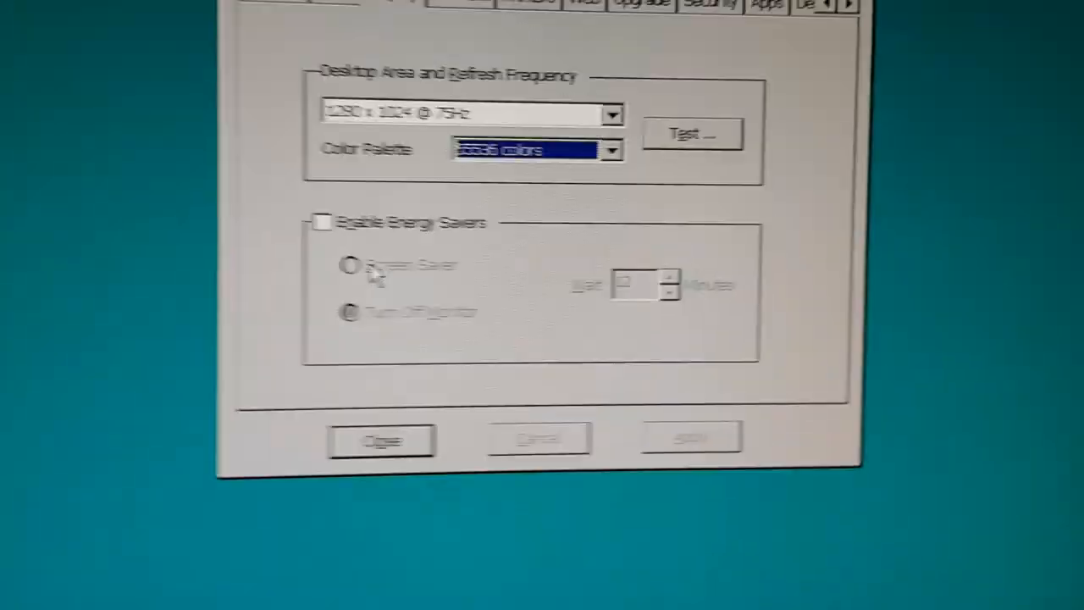
left_click(489, 124)
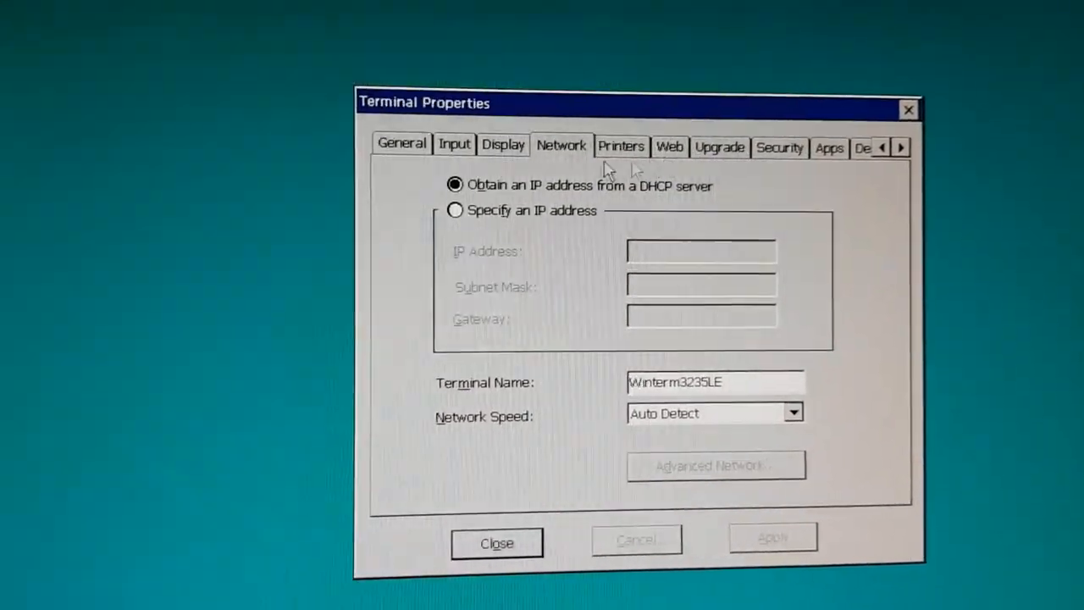
View the Web tab's home pages, then the Upgrade tab showing FTP server DualXeon.
left_click(620, 145)
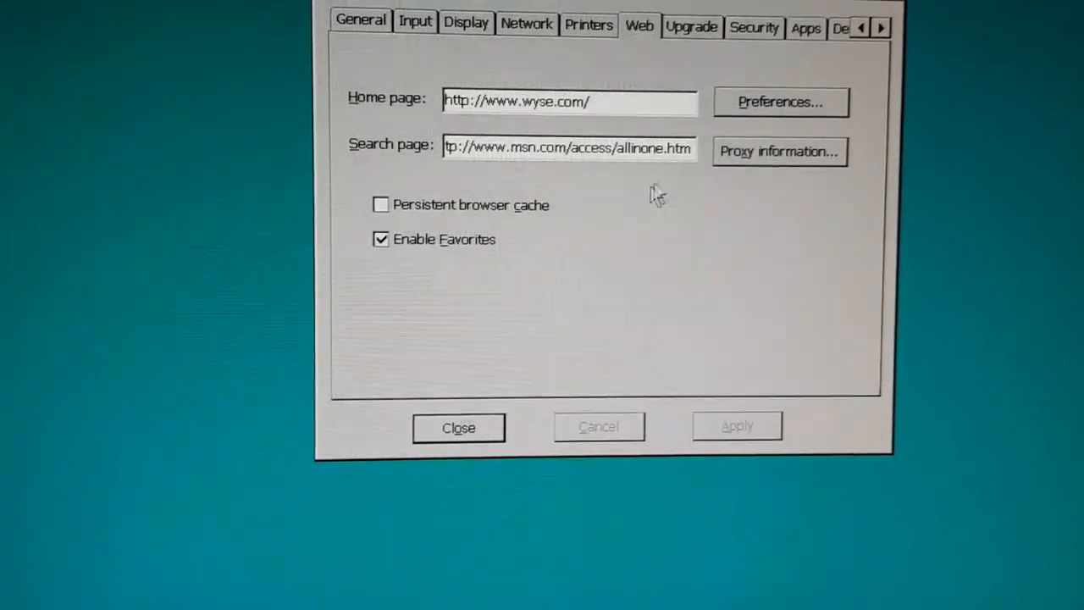
left_click(691, 27)
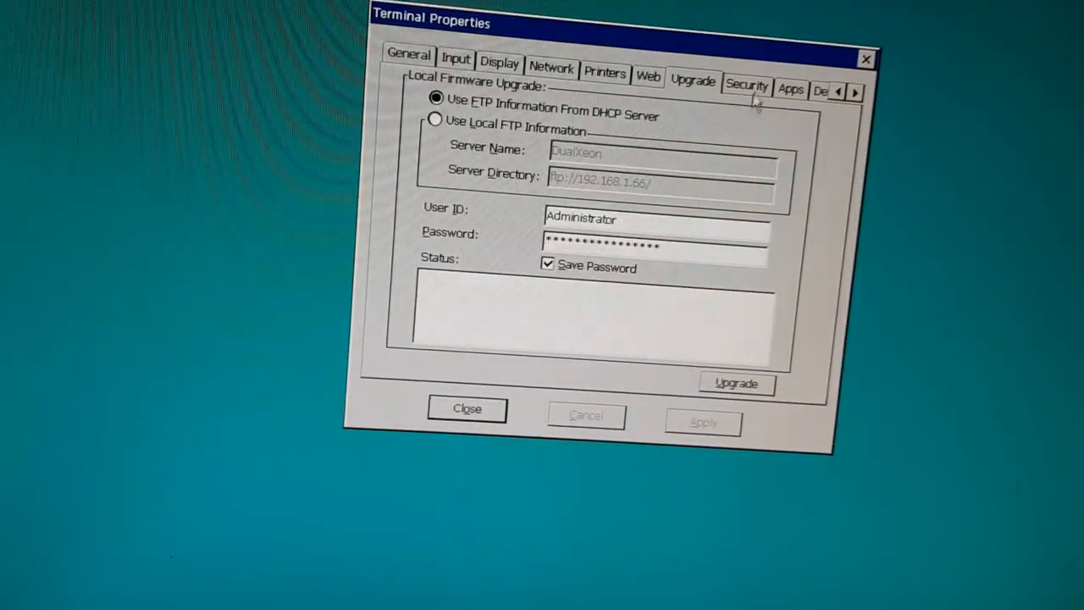
View the guest account's connection assignments in the Security tab's user dialog, then close it.
left_click(746, 85)
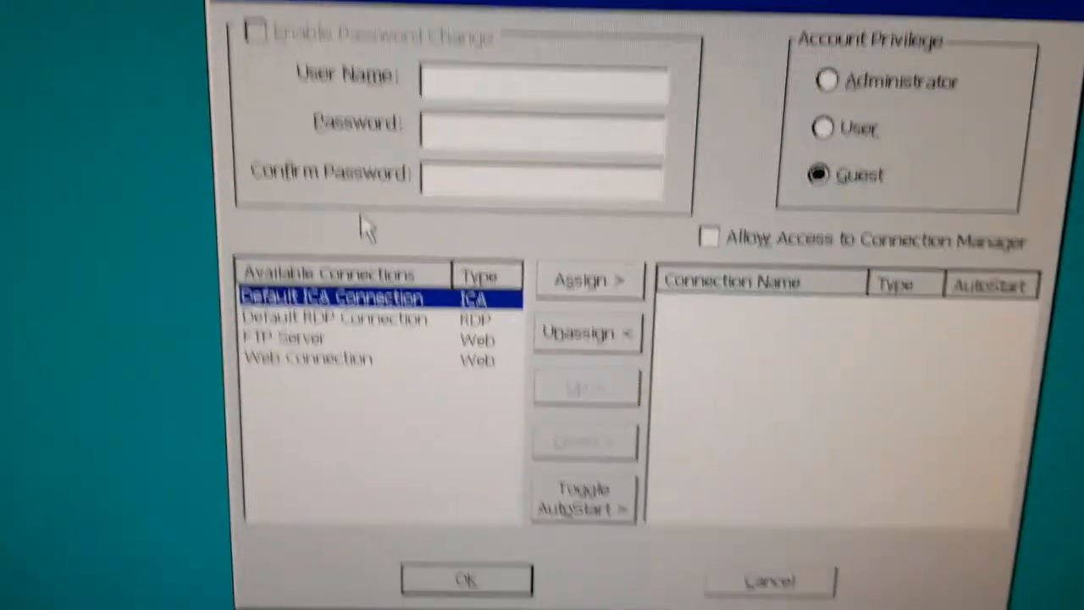
type("Bo")
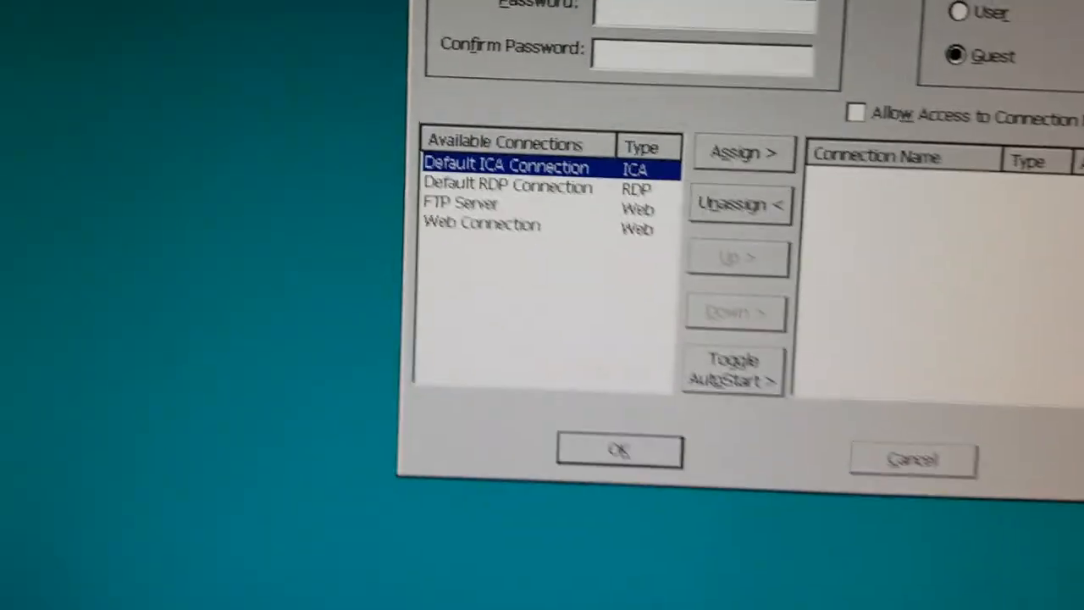
left_click(743, 152)
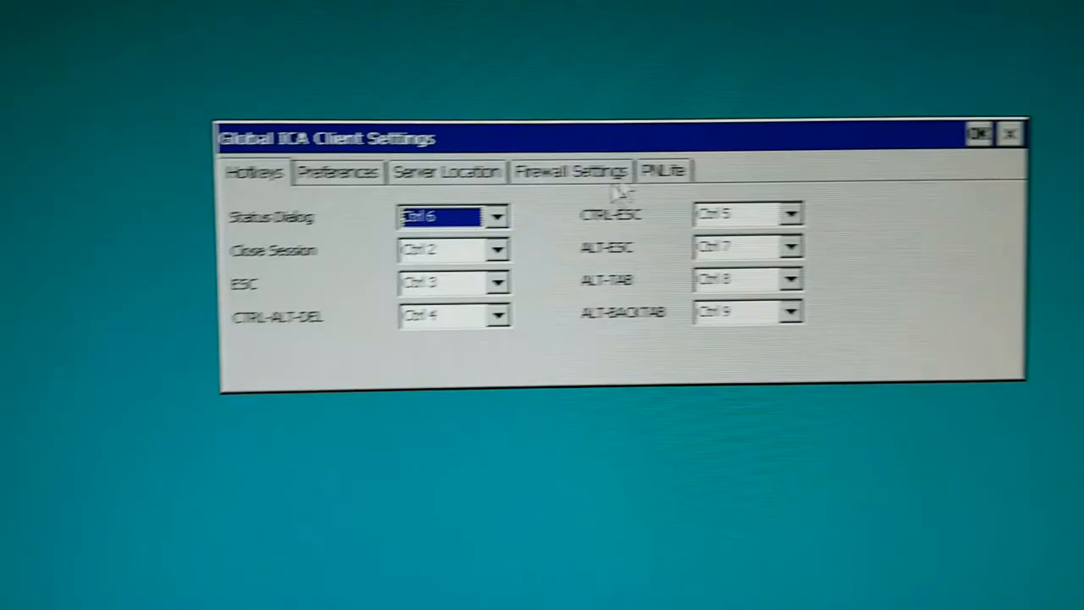
Browse the Server Location and PNLite tabs, then close Global ICA Client Settings with OK.
left_click(445, 170)
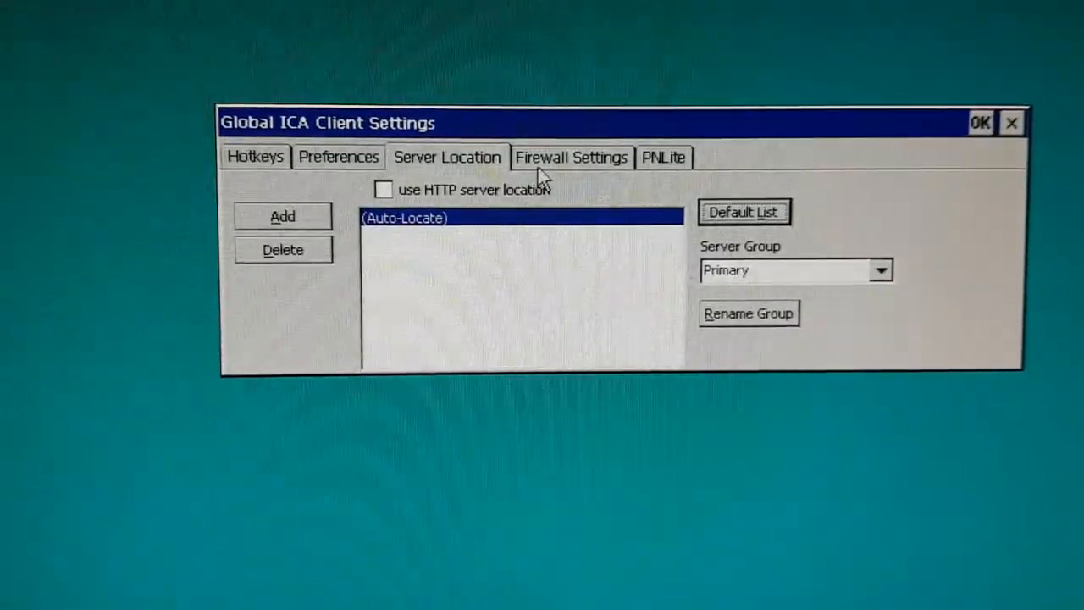
left_click(663, 157)
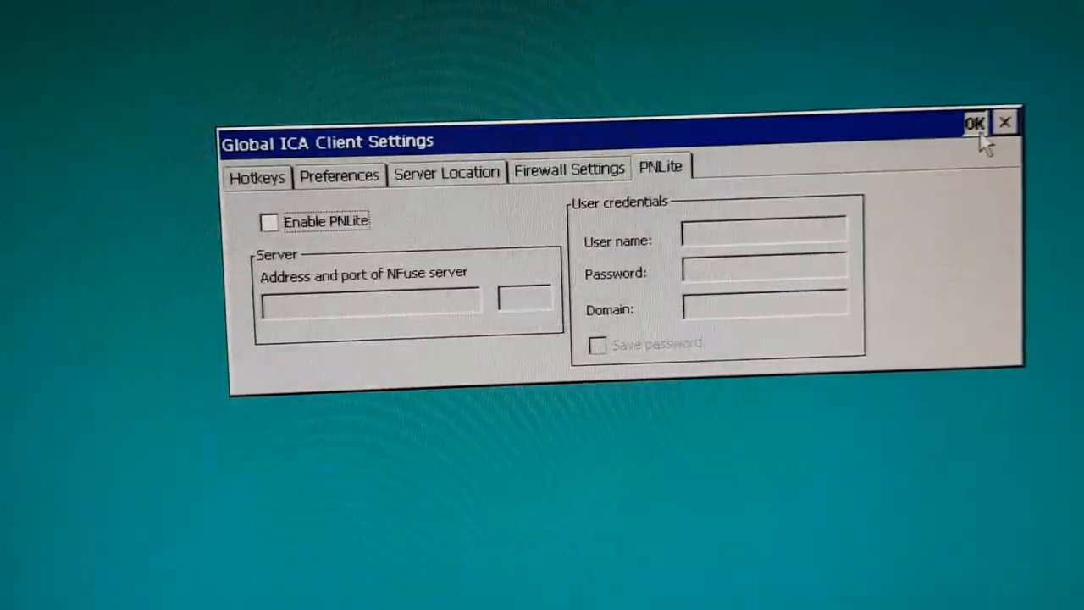
left_click(974, 121)
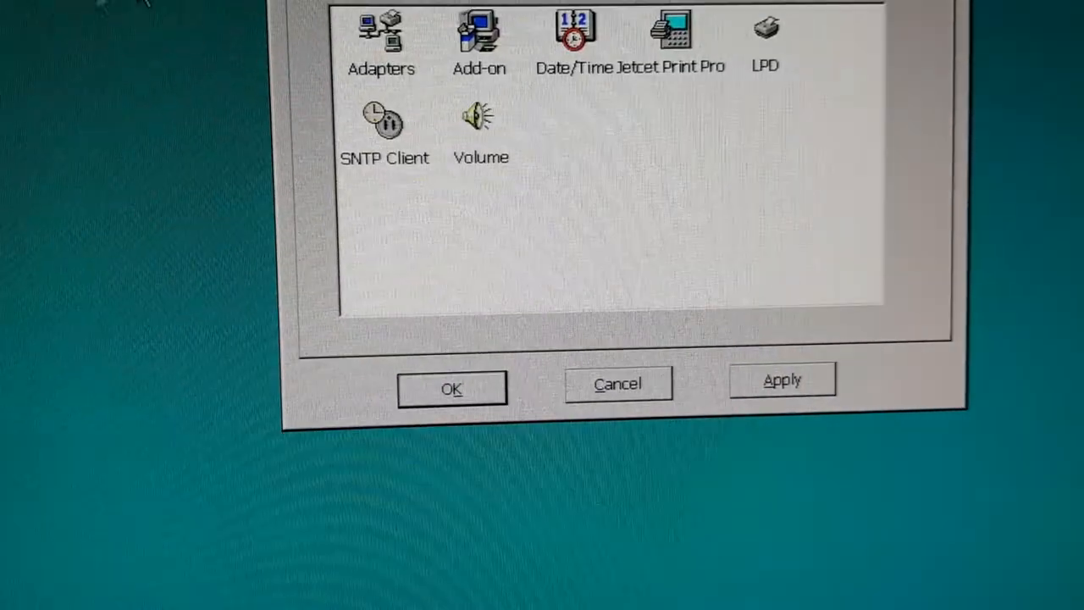
double_click(380, 38)
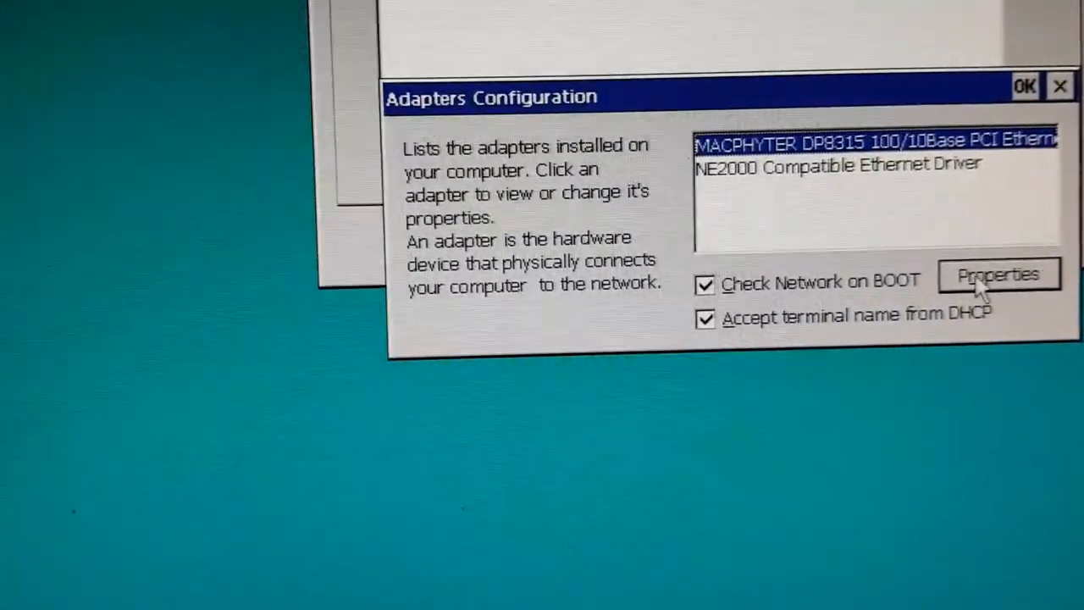
left_click(997, 275)
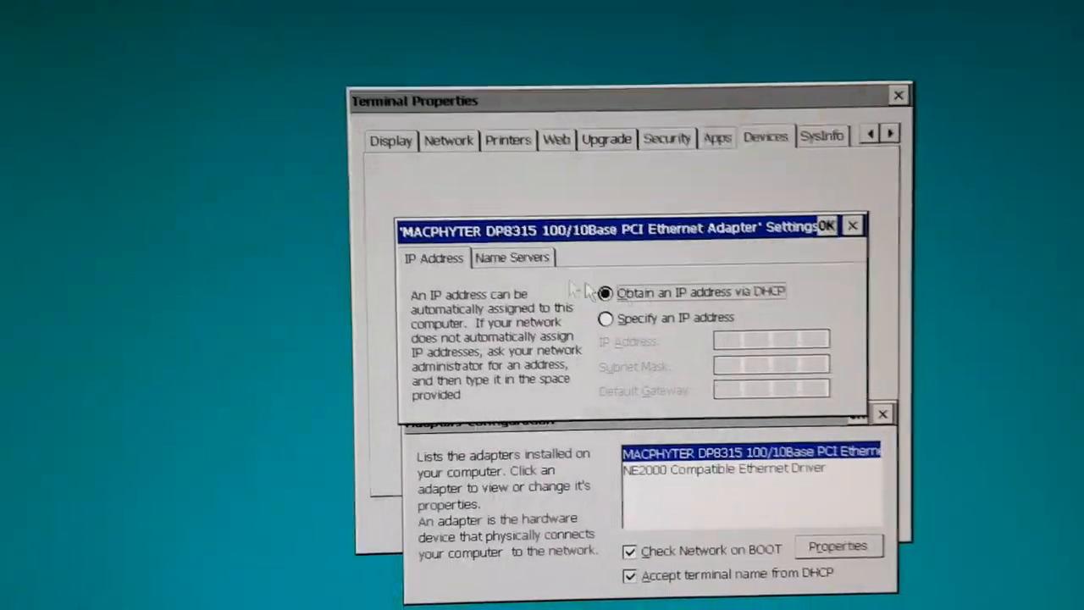
left_click(825, 226)
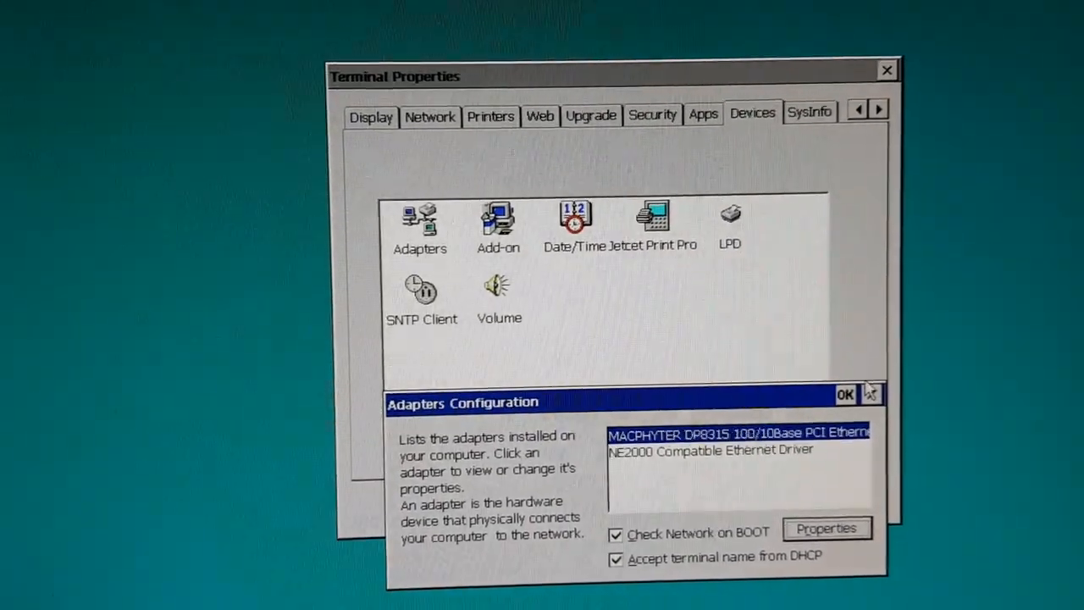
left_click(844, 393)
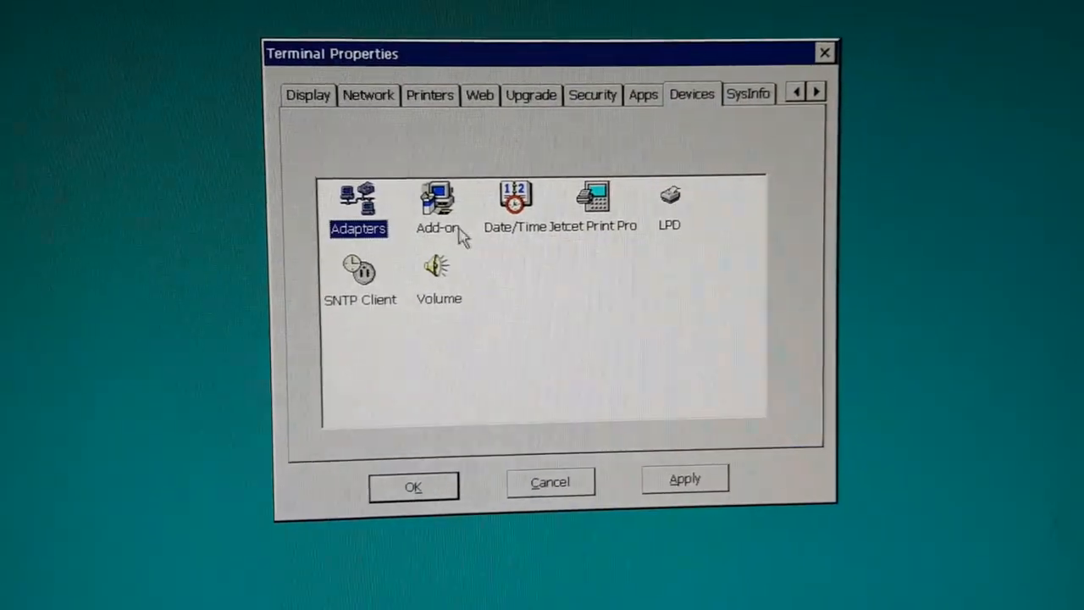
double_click(436, 203)
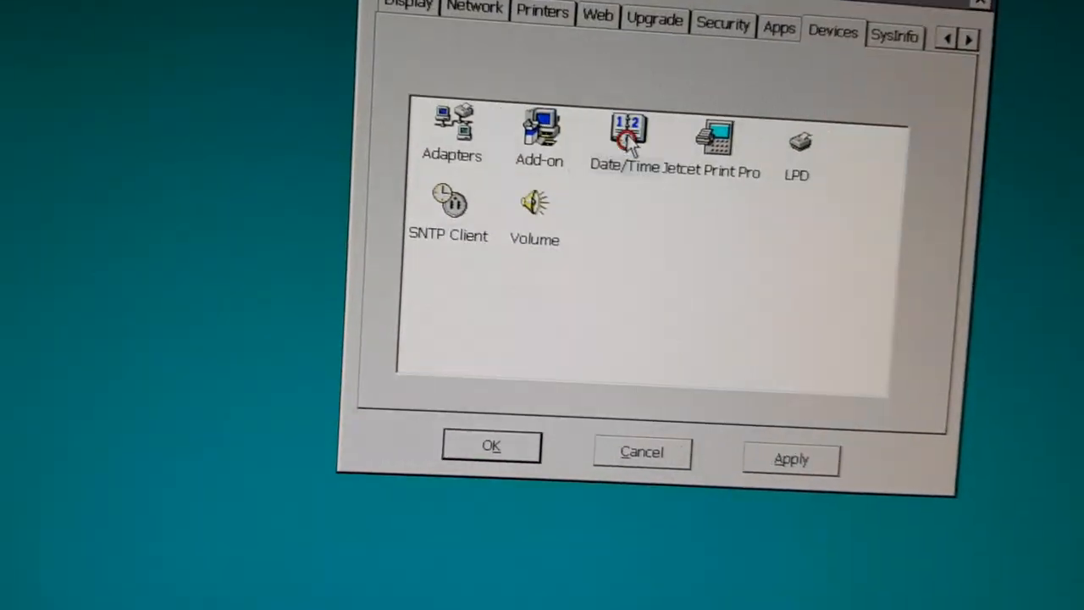
double_click(626, 136)
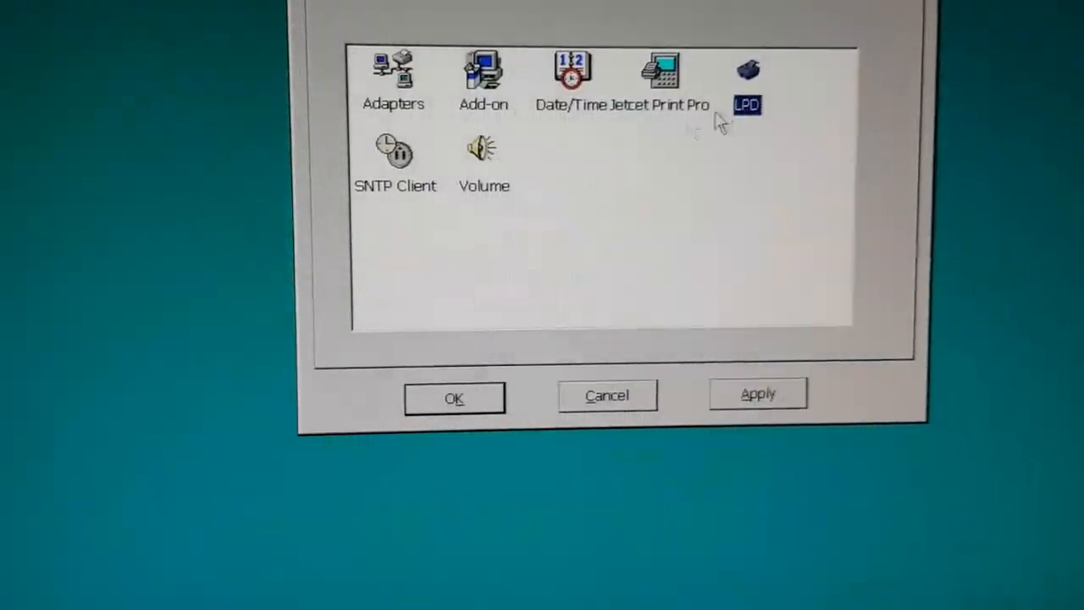
double_click(393, 156)
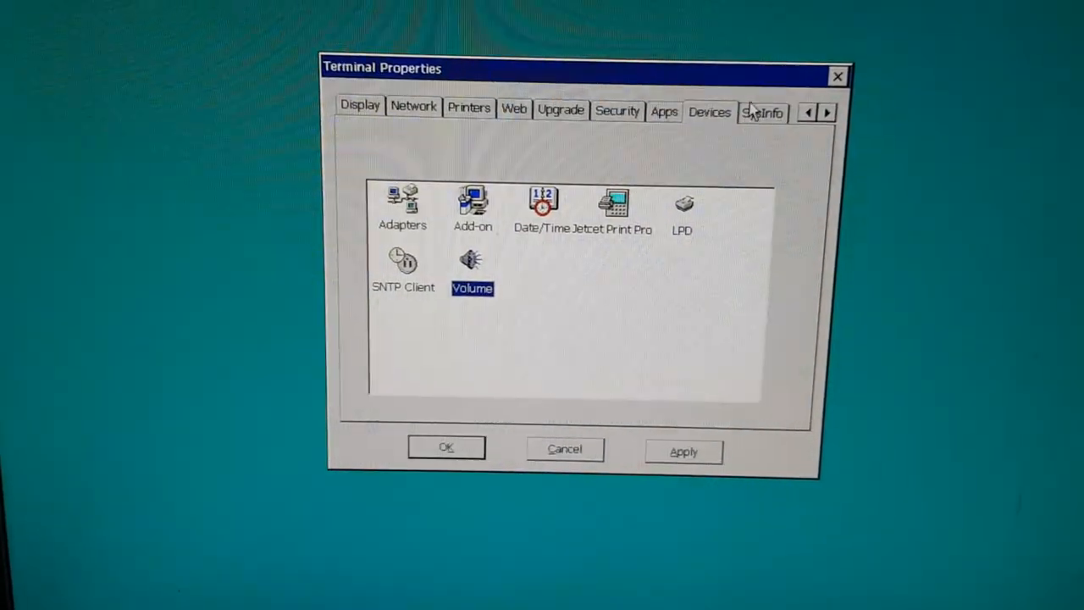
Show the SysInfo tab (IP 1.0.0.0, 16 MB flash) and scroll the tab arrows.
left_click(762, 111)
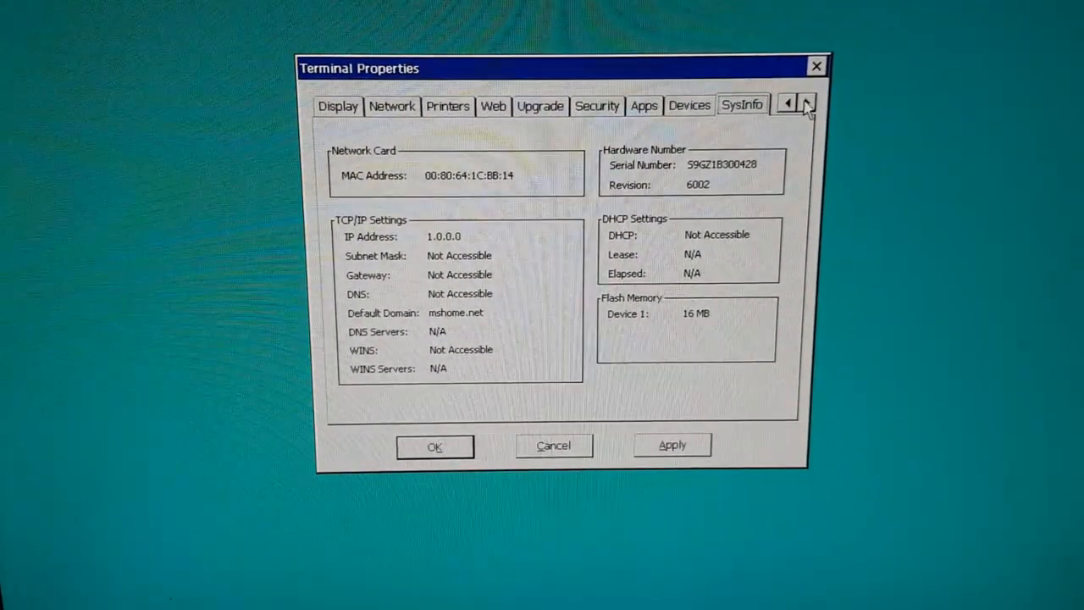
left_click(787, 103)
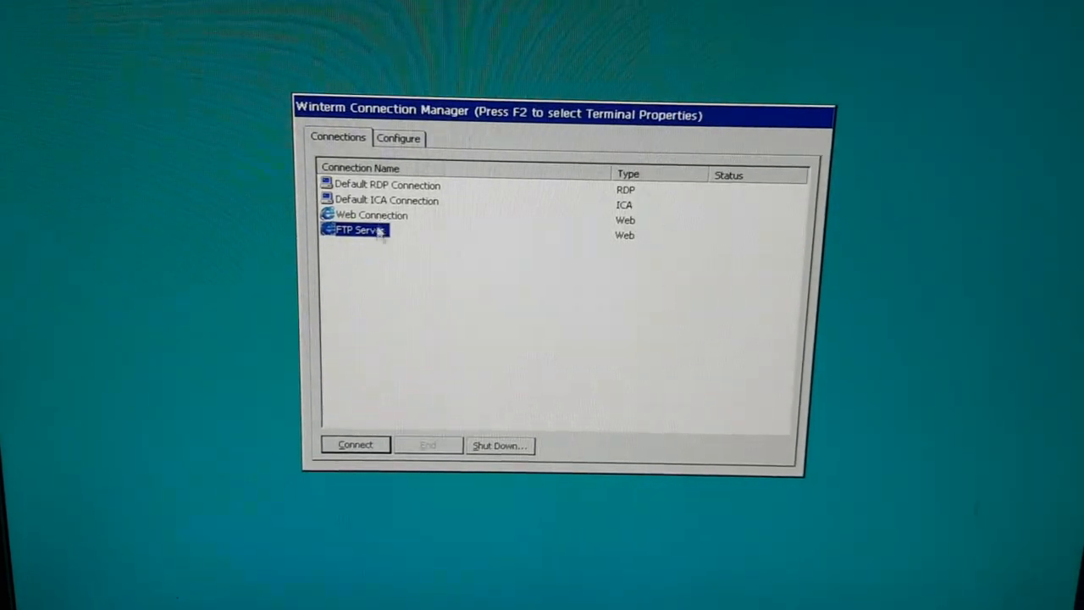
View the Default RDP Connection's settings (server 132.237.250.50) and close the editor.
left_click(398, 138)
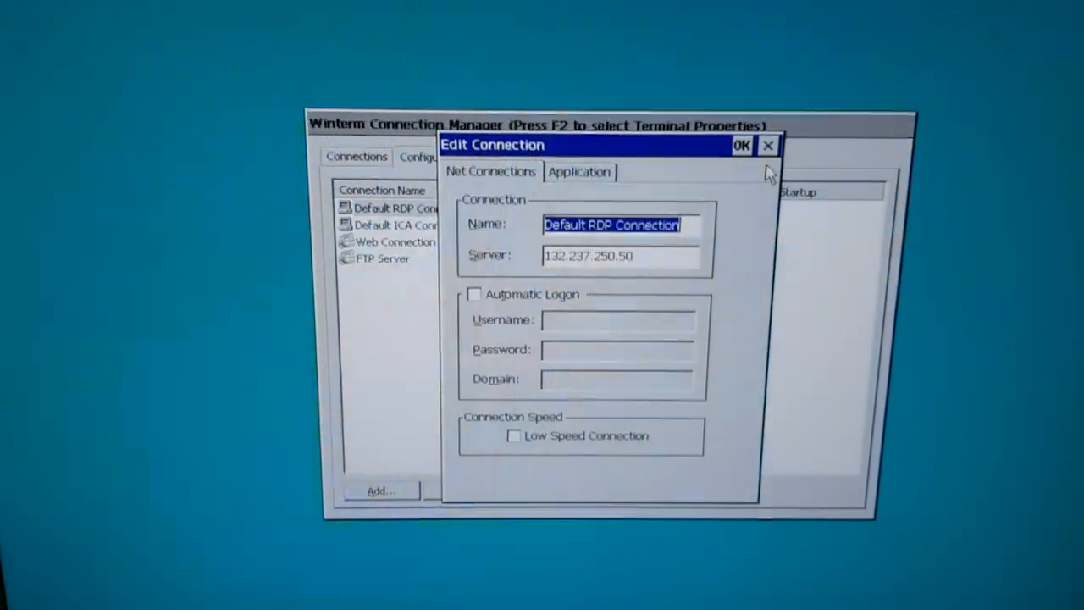
left_click(741, 145)
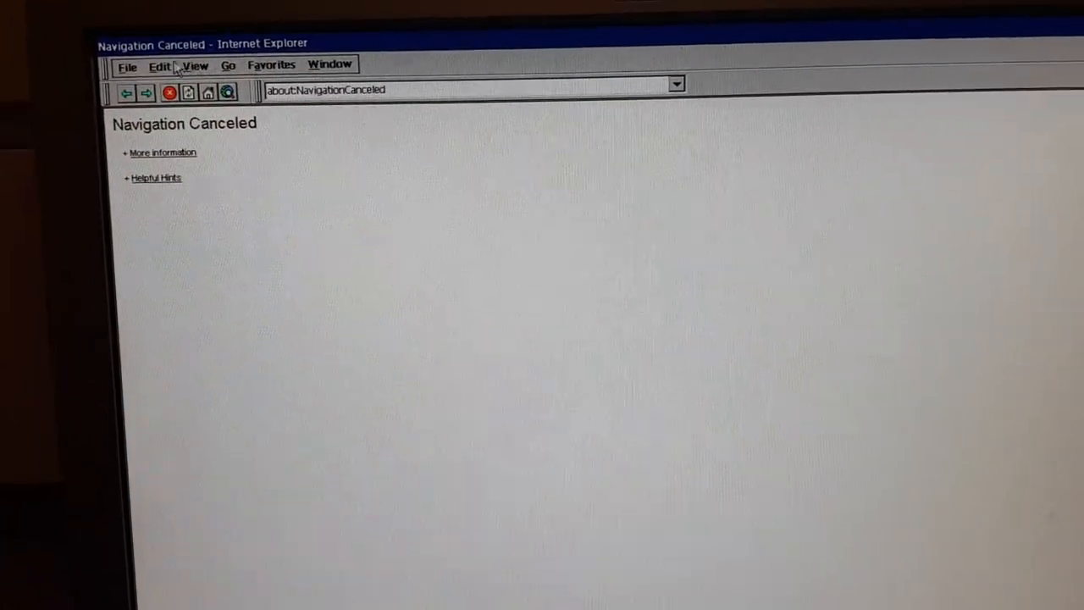
Open the View menu on Internet Explorer's Navigation Canceled page.
left_click(159, 66)
type("about:Thi")
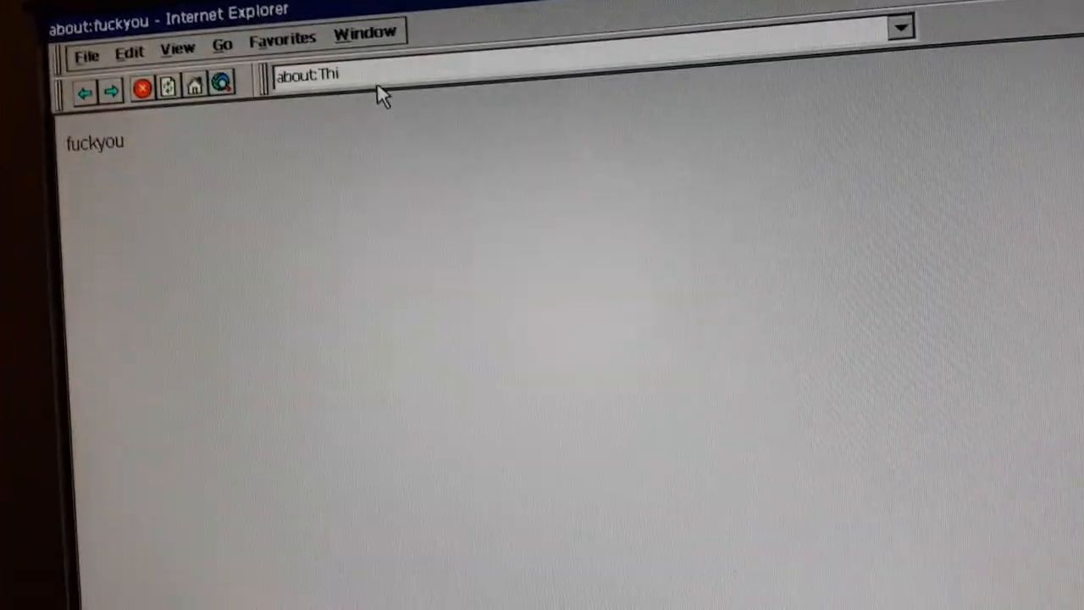
Type and load about:ThisDeviceIsUselessIn2019 in the address bar.
type("sDeviceIsUselessIn2019")
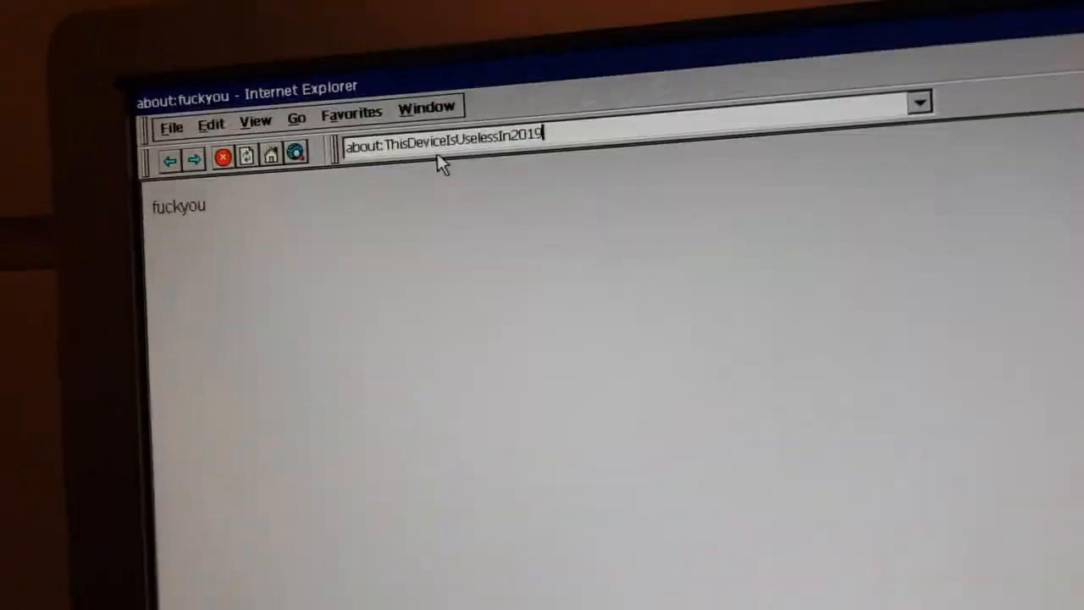
key("Return")
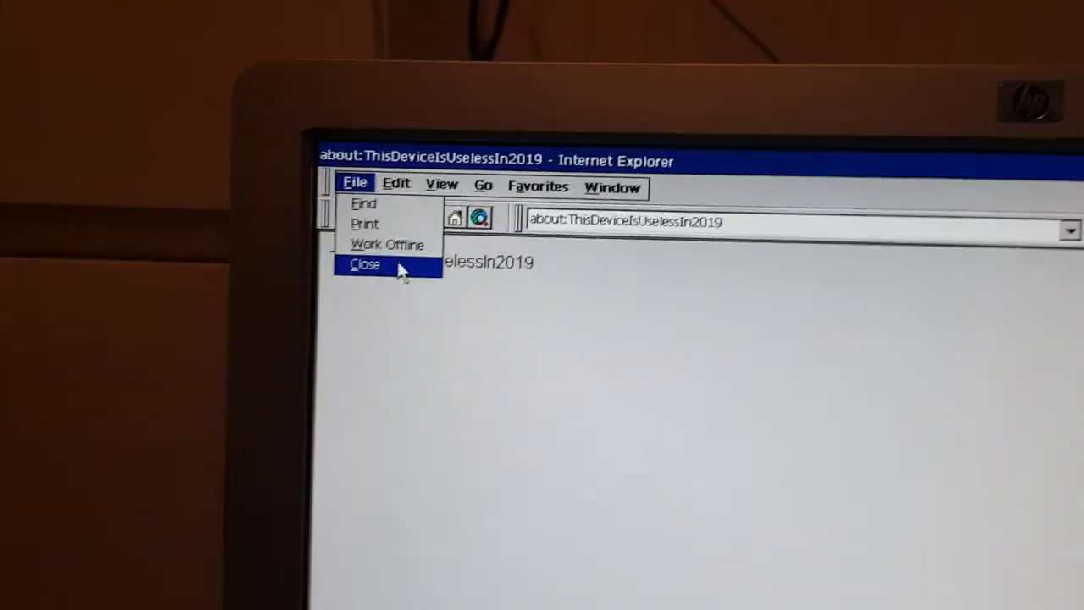
Print the page to Print Preview on A4 over network path 127.0.0.1.
left_click(365, 223)
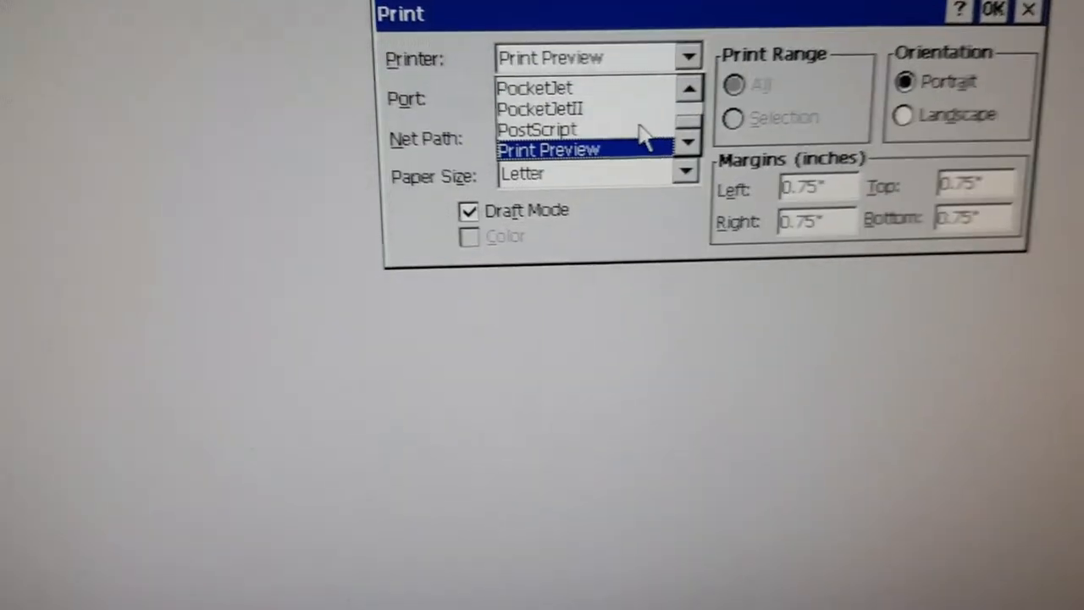
left_click(549, 148)
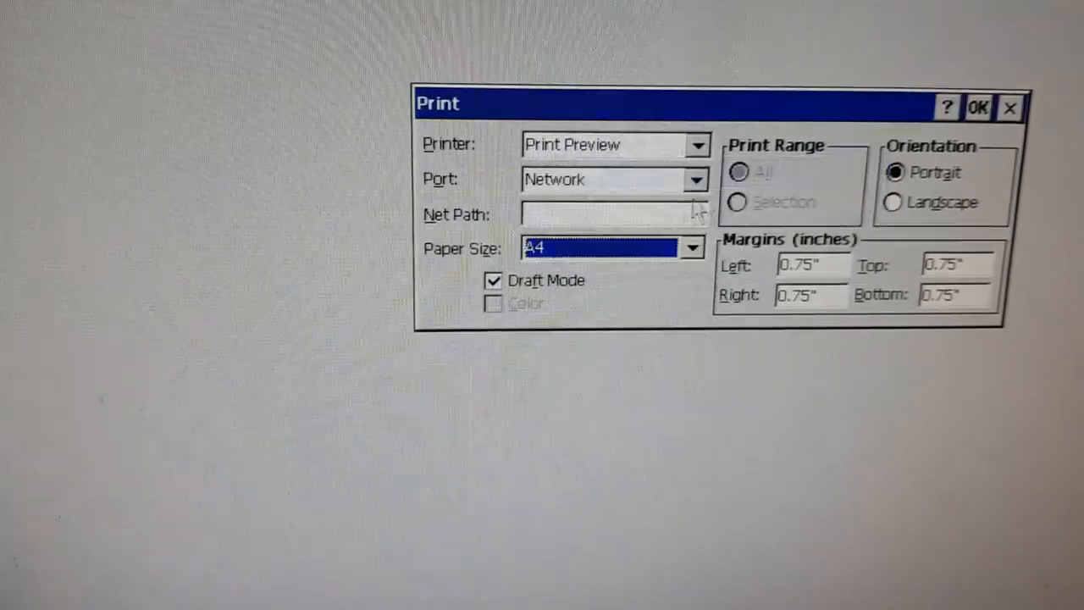
type("127.0.0")
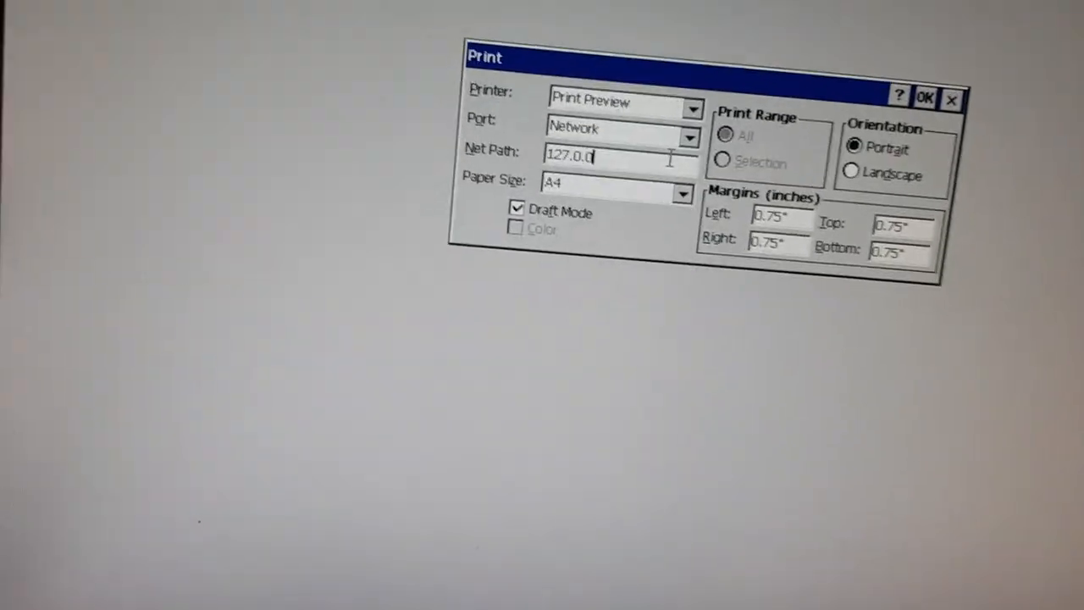
type(".1")
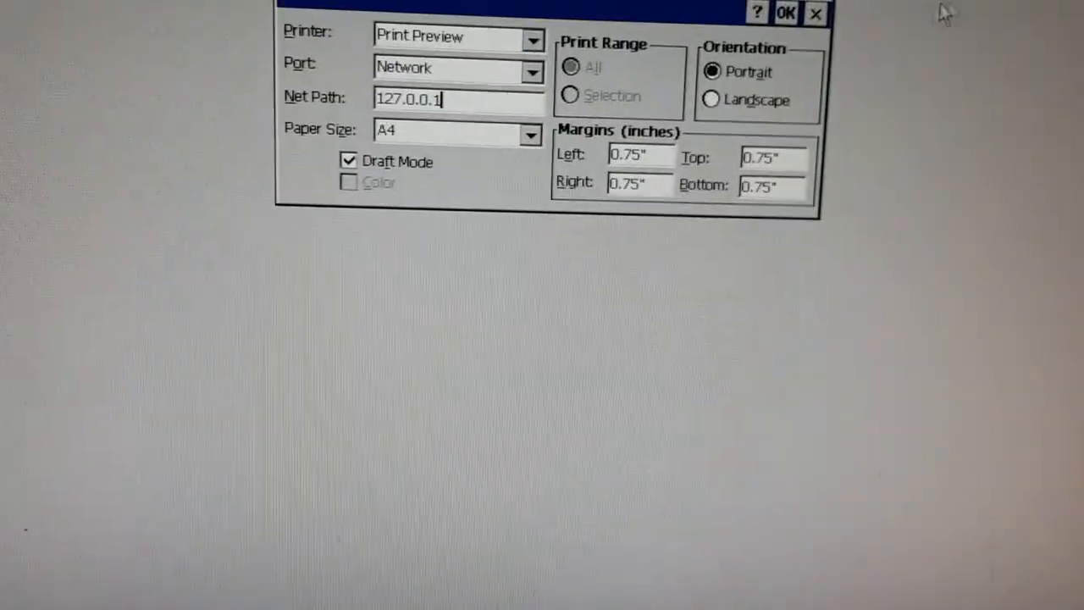
left_click(784, 12)
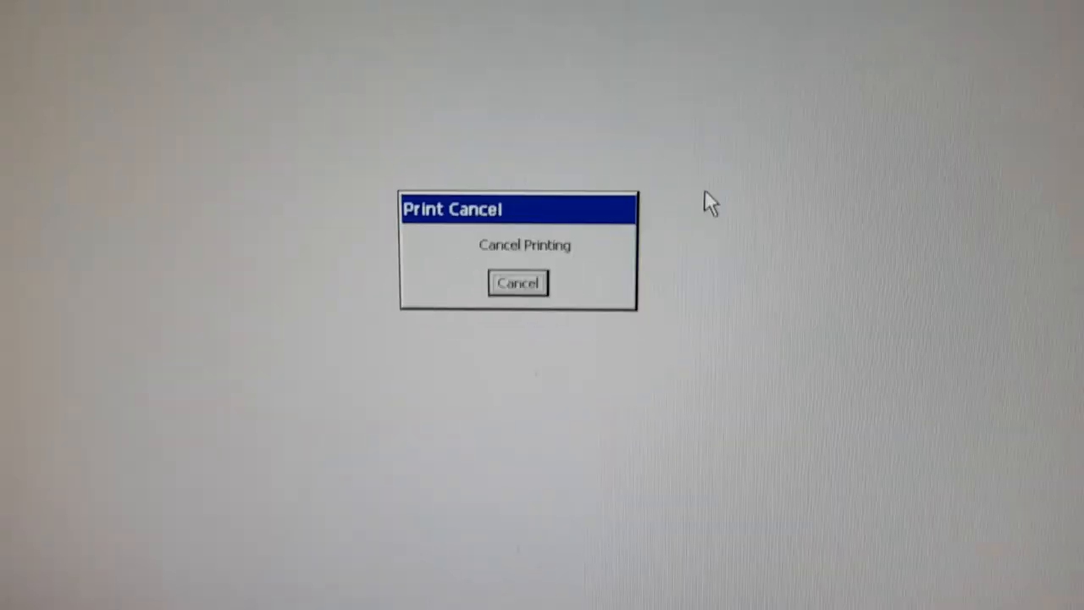
left_click(517, 283)
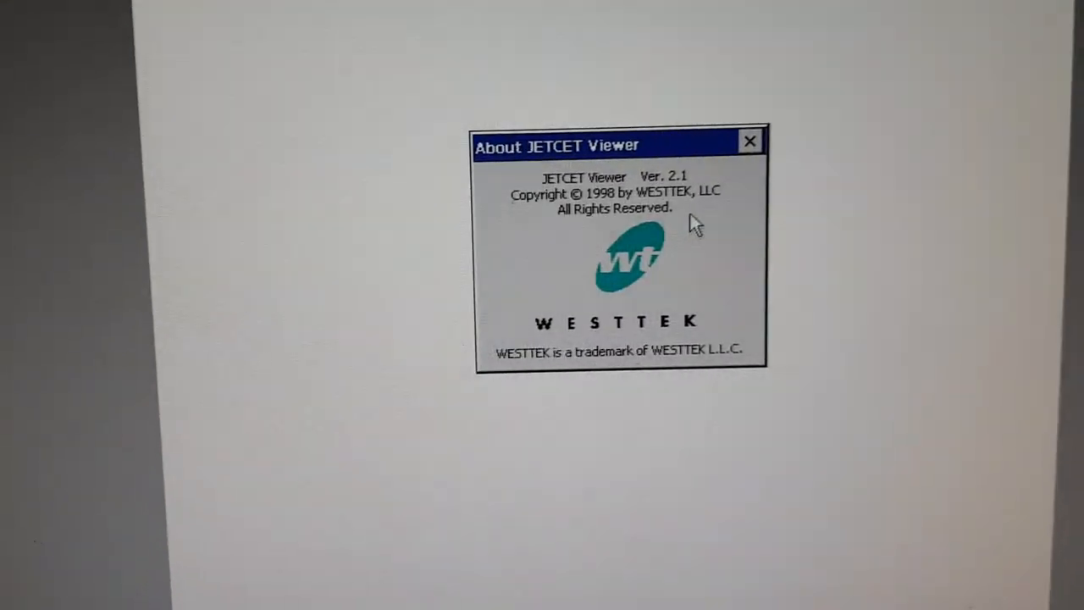
Dismiss the About JETCET Viewer box to view the ThisDeviceIsUselessIn2019 preview, then exit the viewer.
left_click(748, 140)
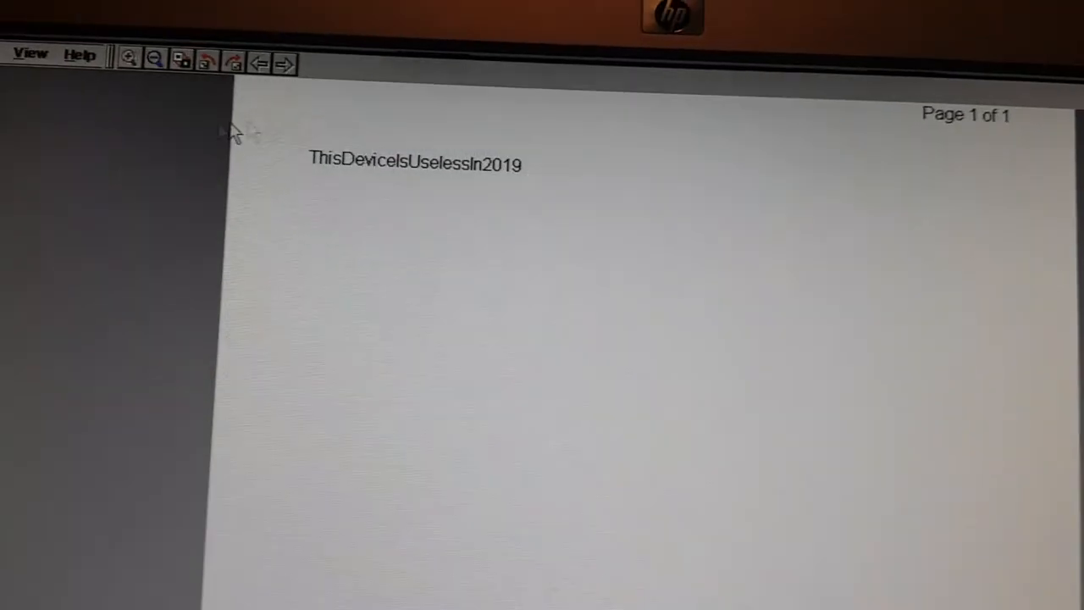
left_click(30, 55)
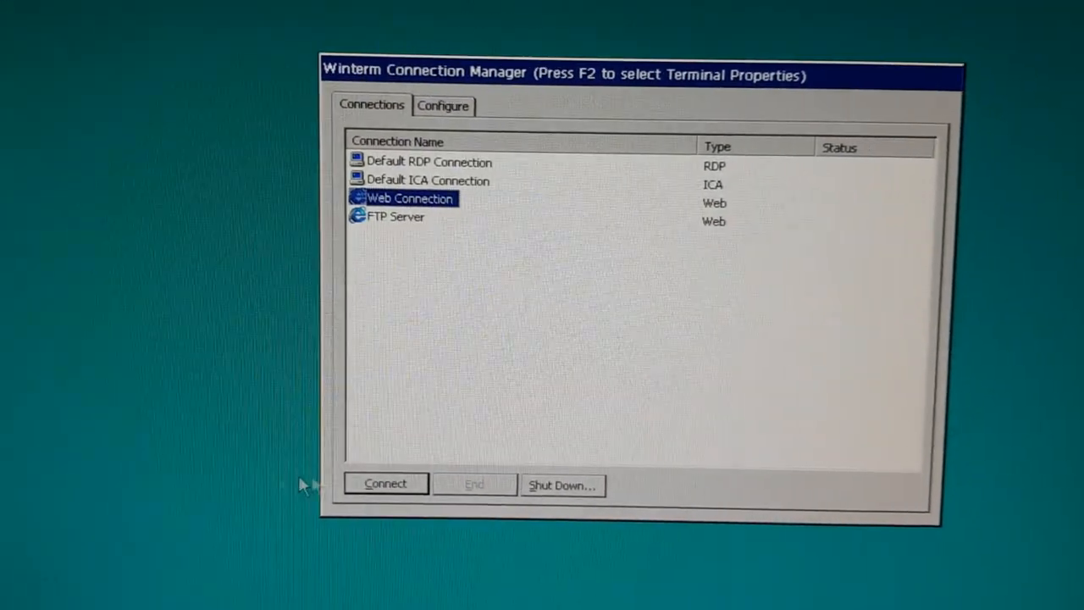
Choose the shutdown option from Shut Down..., confirm with OK and then Yes.
left_click(385, 483)
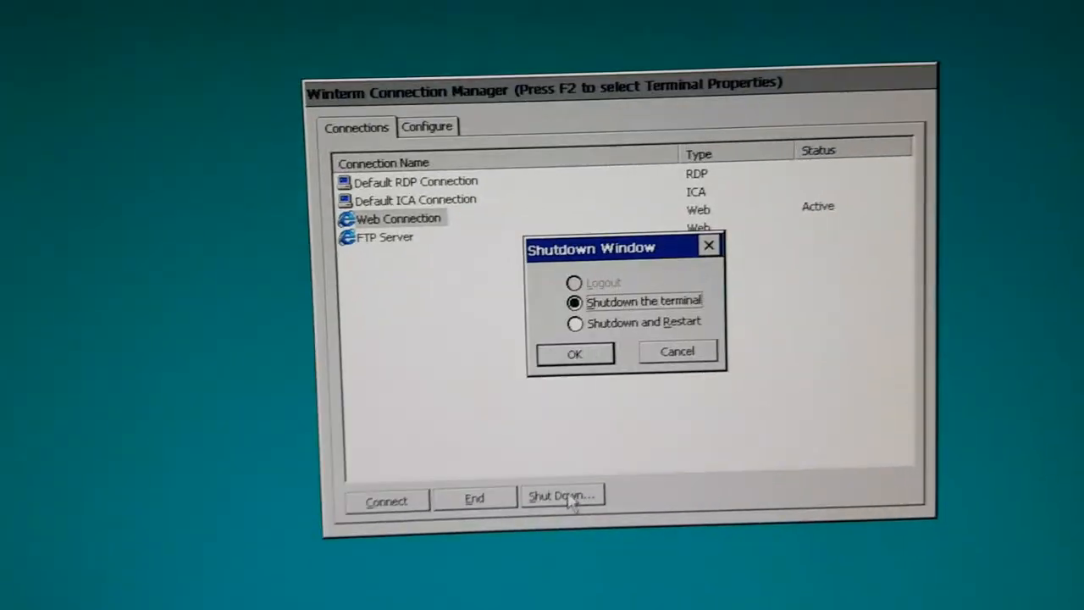
left_click(573, 353)
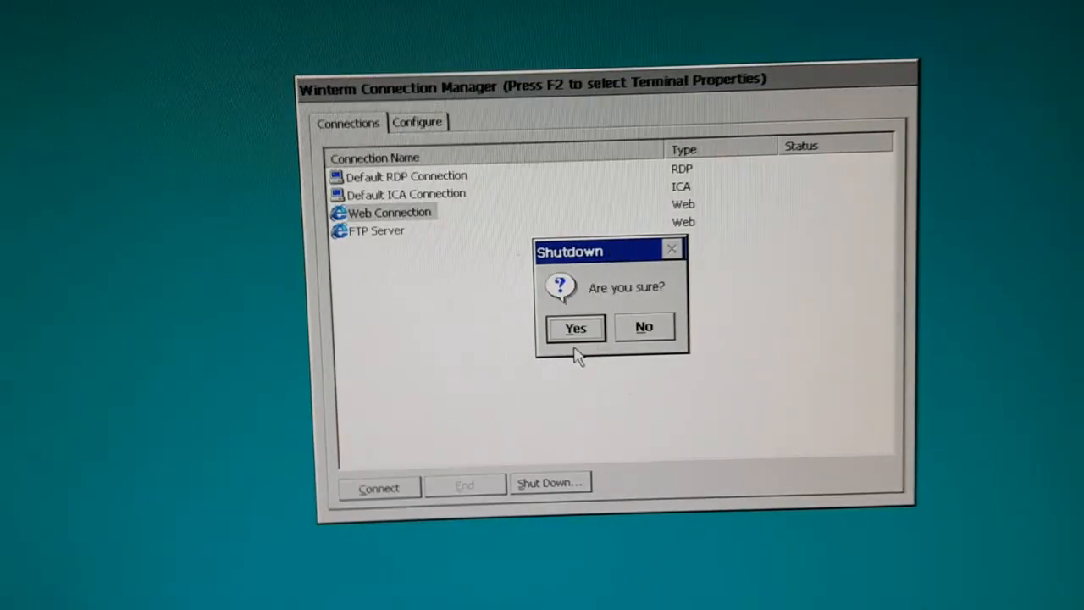
left_click(574, 328)
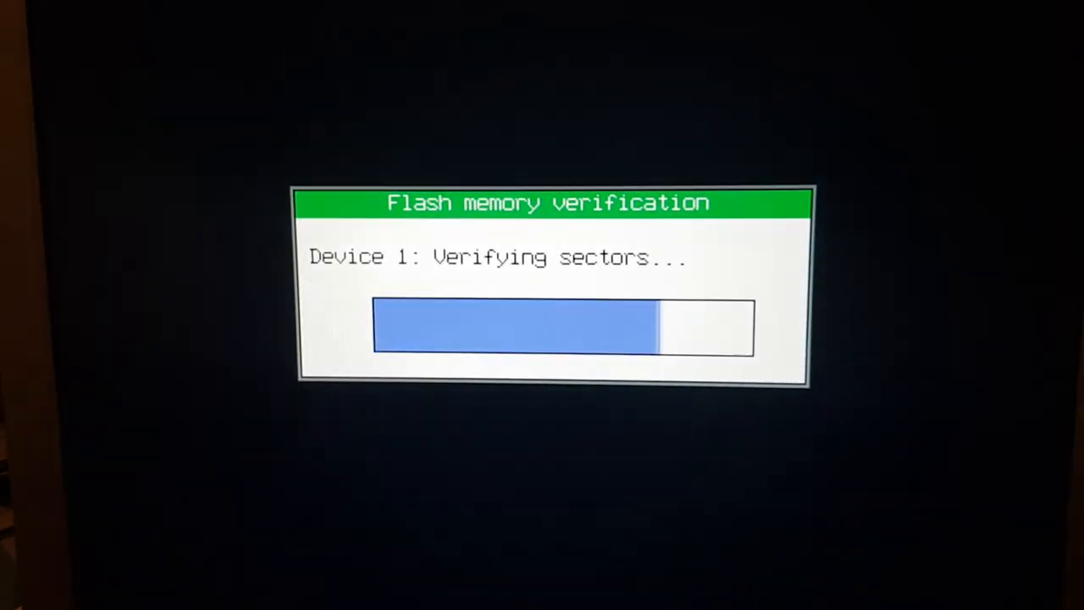